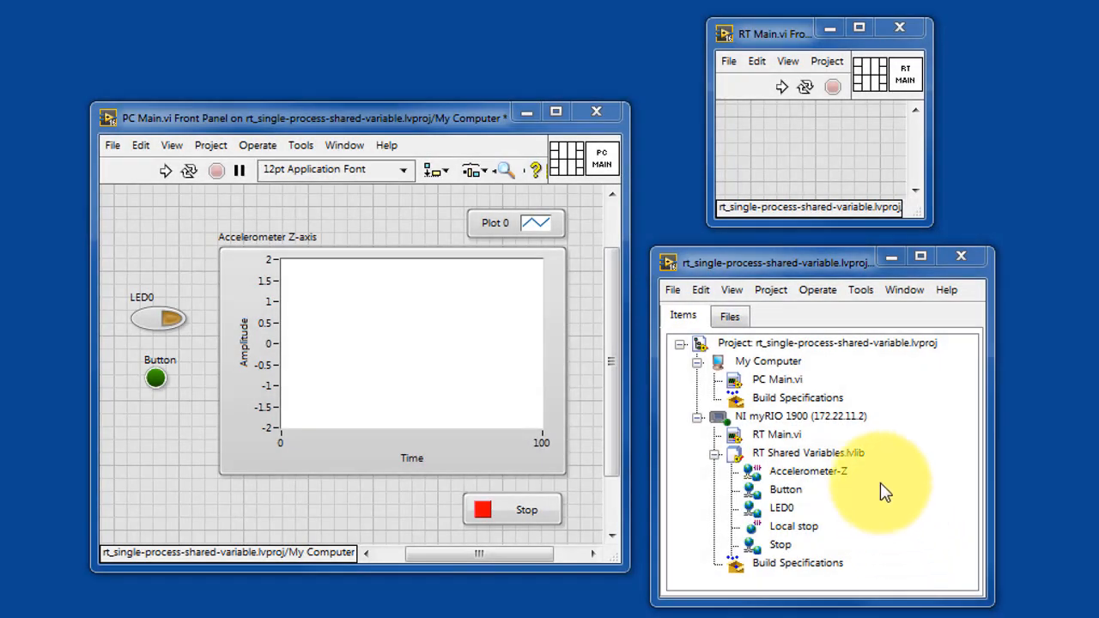
# Step: Select PC Main.vi in the project, then deploy and run RT Main.vi on the myRIO
pyautogui.click(776, 433)
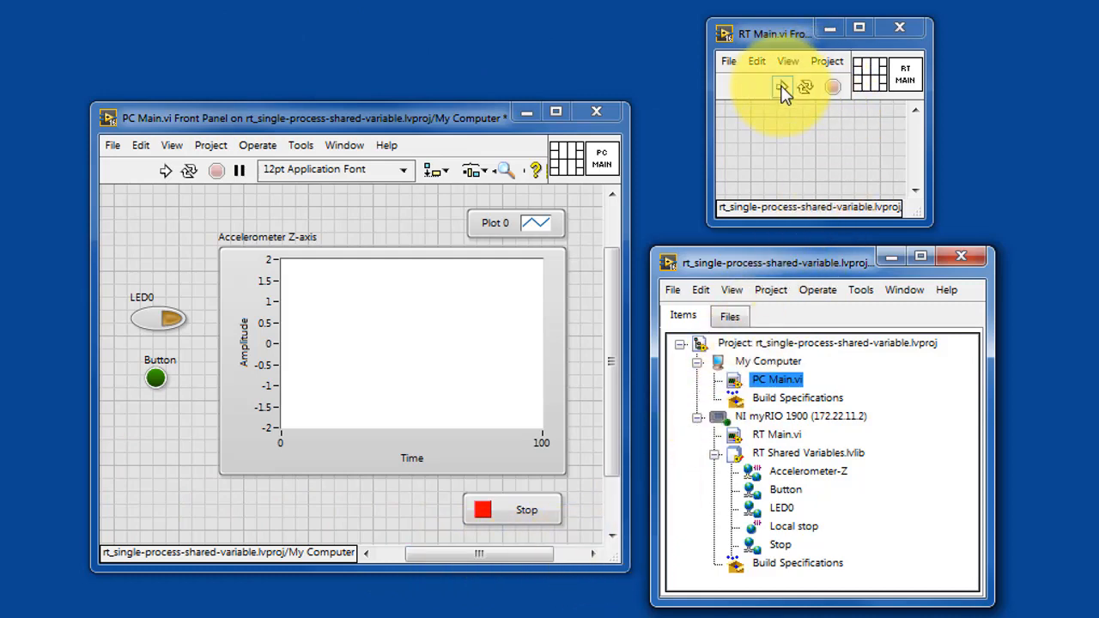
pyautogui.click(781, 86)
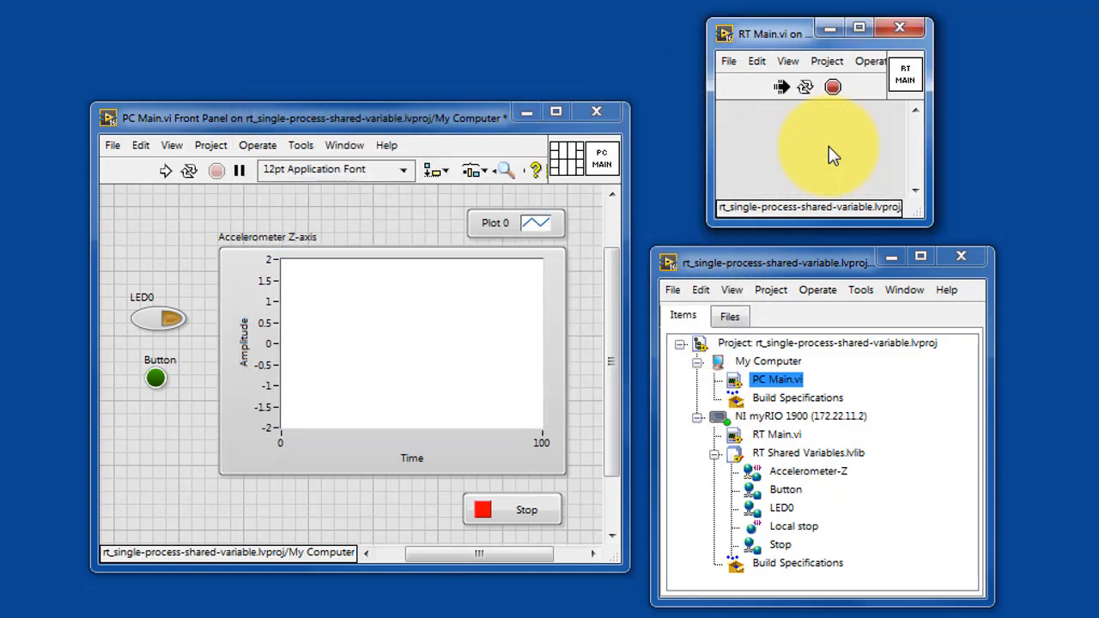
pyautogui.moveTo(799, 155)
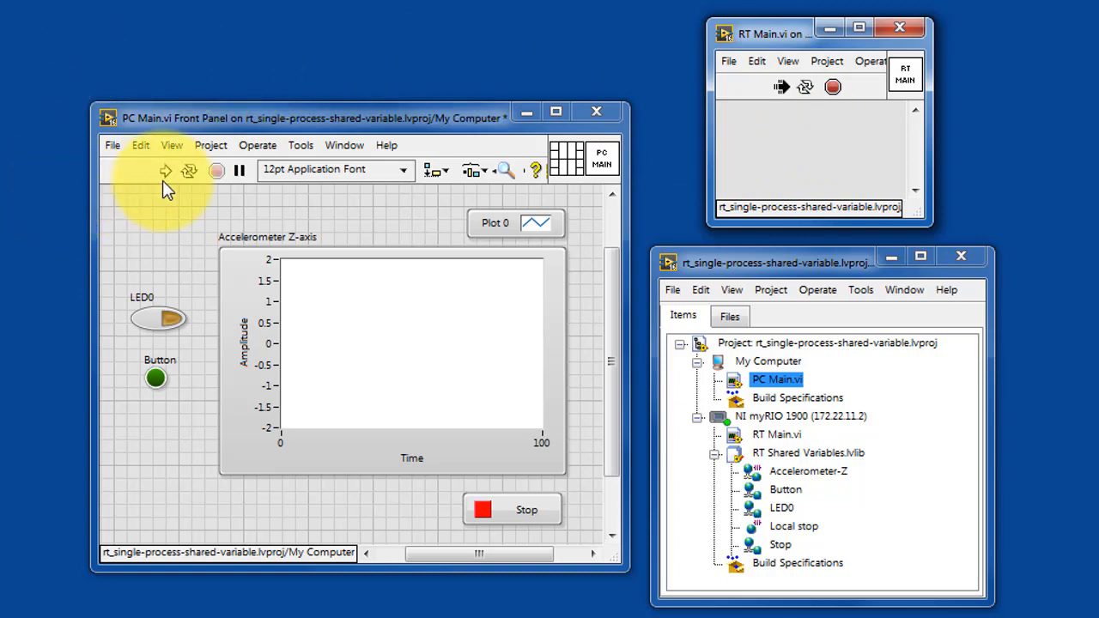
# Step: Run PC Main.vi on the host so the Z-axis acceleration chart plots near 1
pyautogui.click(165, 170)
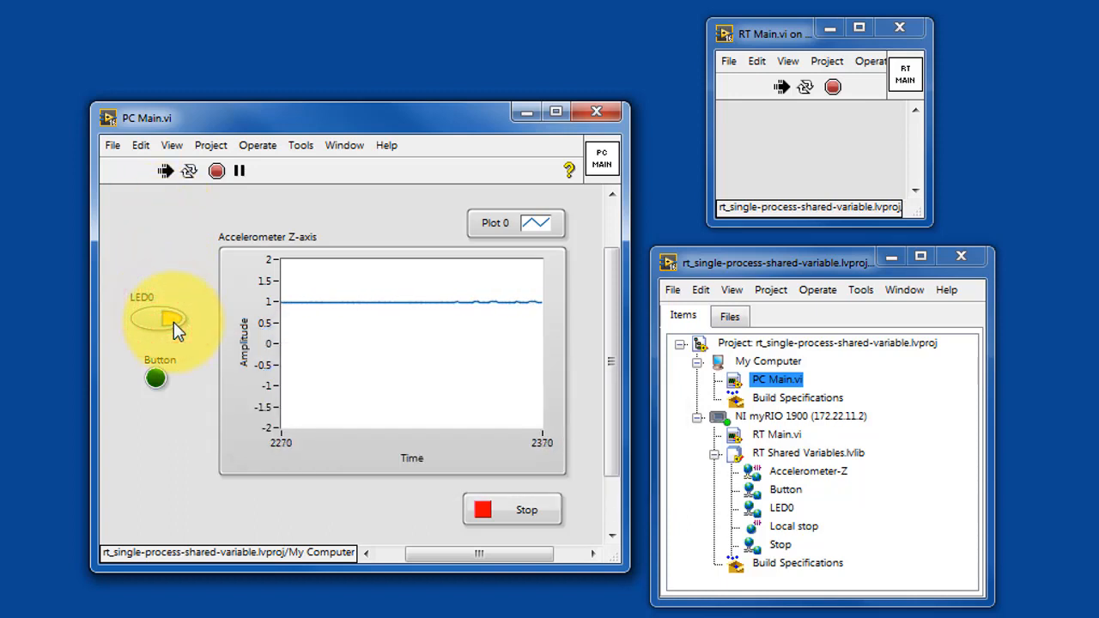
# Step: Toggle the LED0 switch, then stop PC Main.vi to halt both VIs
pyautogui.click(159, 319)
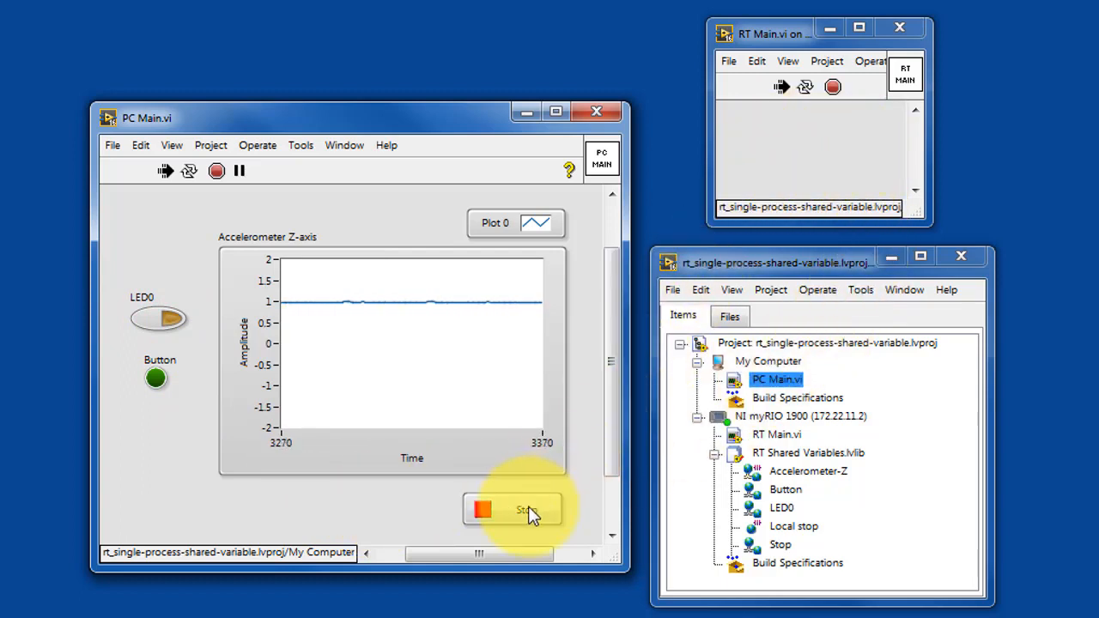
pyautogui.click(526, 509)
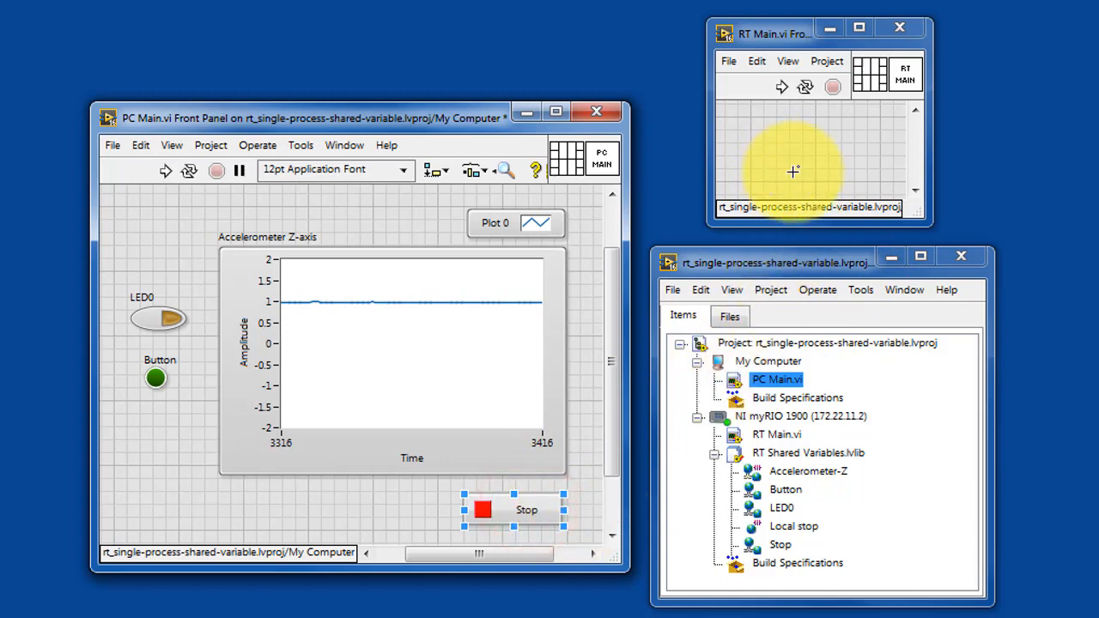